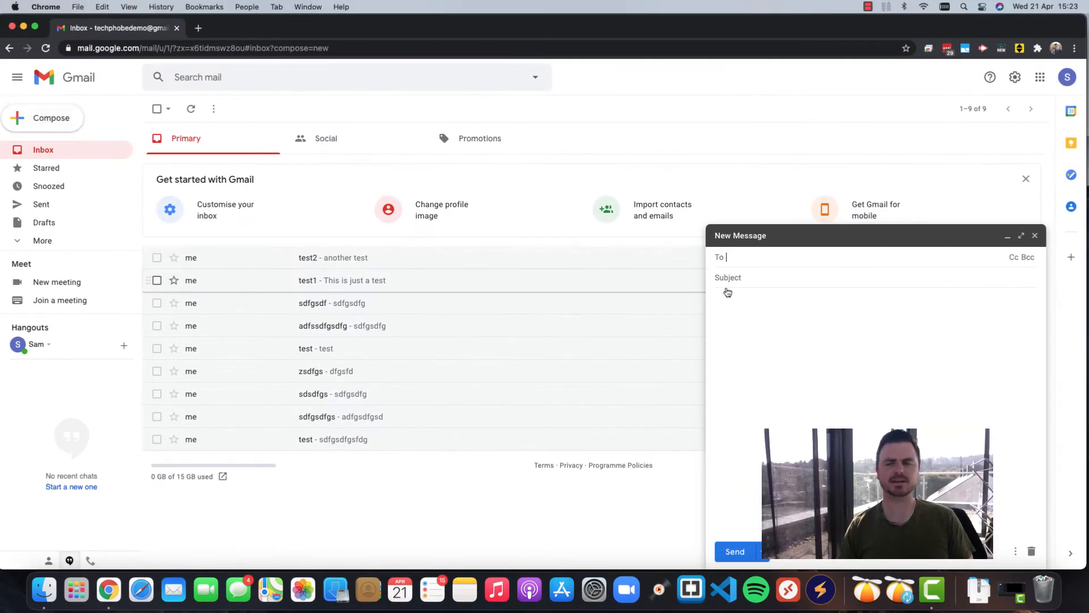
Address a new message to the account's +tester plus-address.
type("tech")
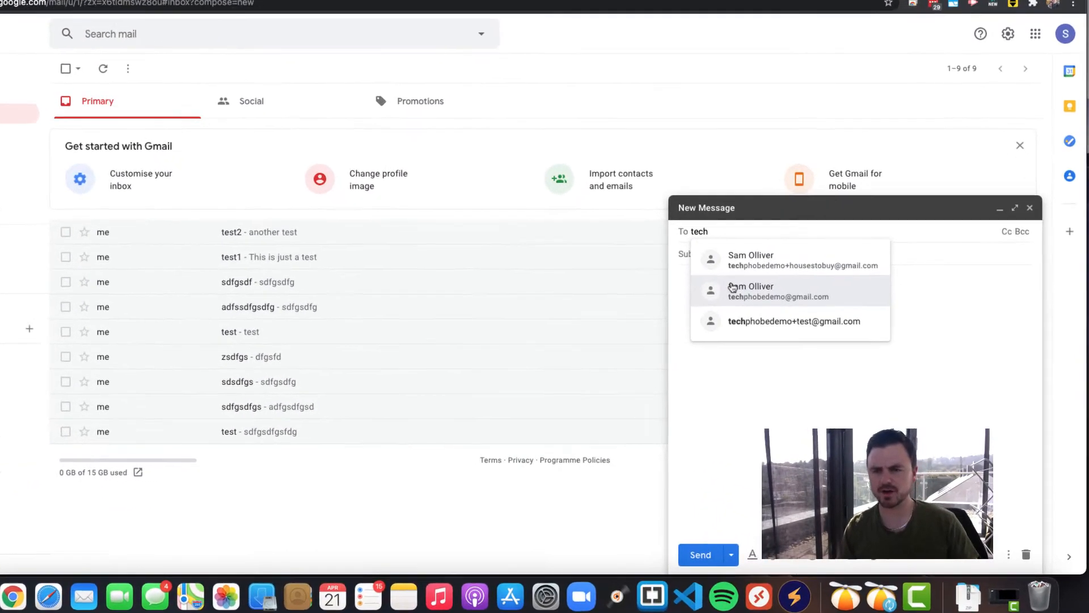
left_click(778, 292)
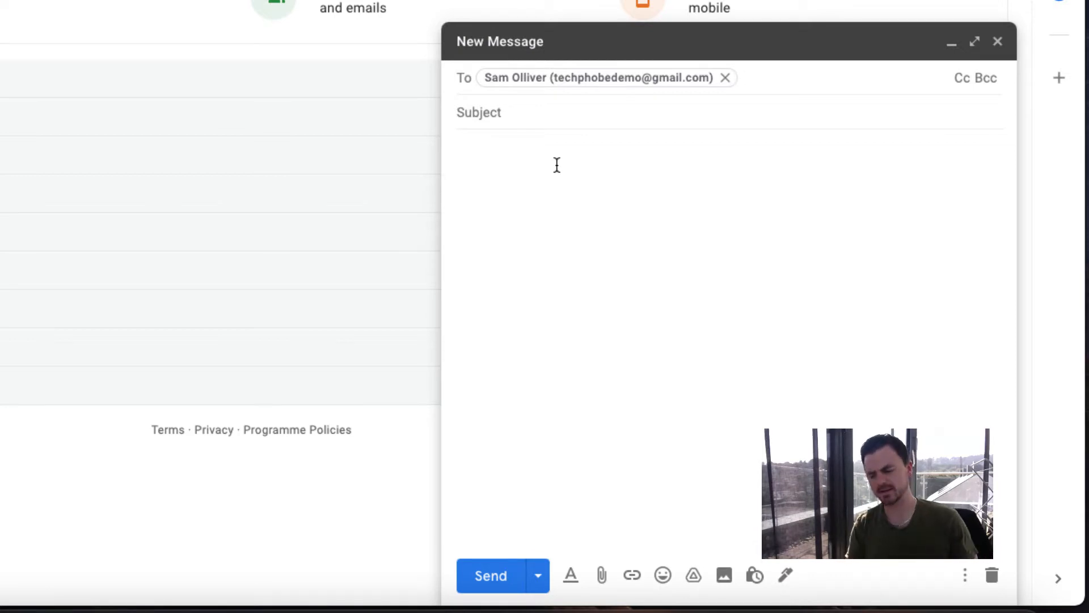
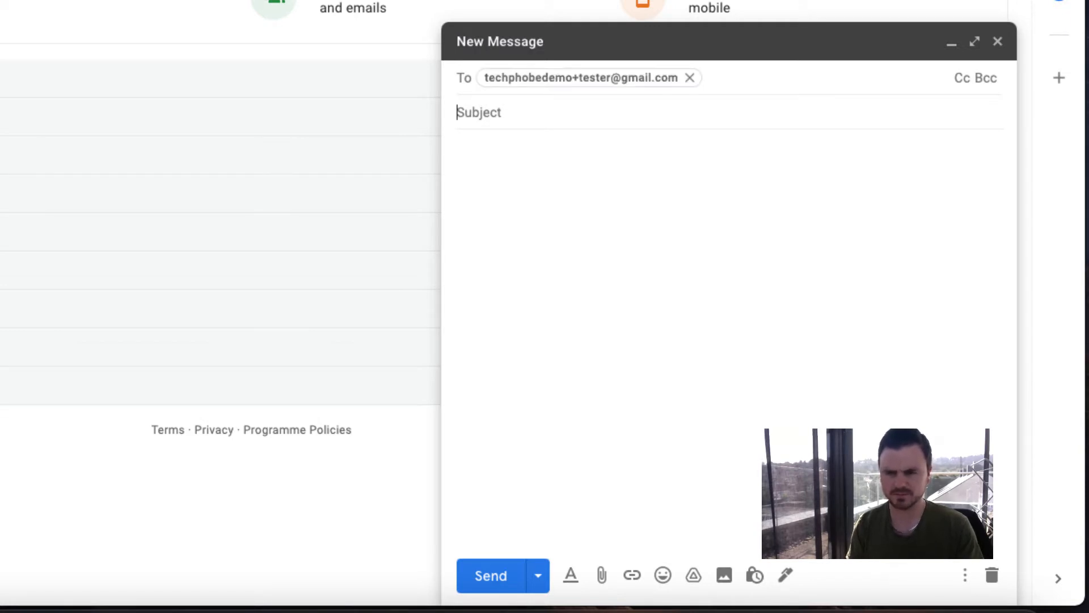
Fill subject and body with 'this is a test' and send the email.
type("this is a test")
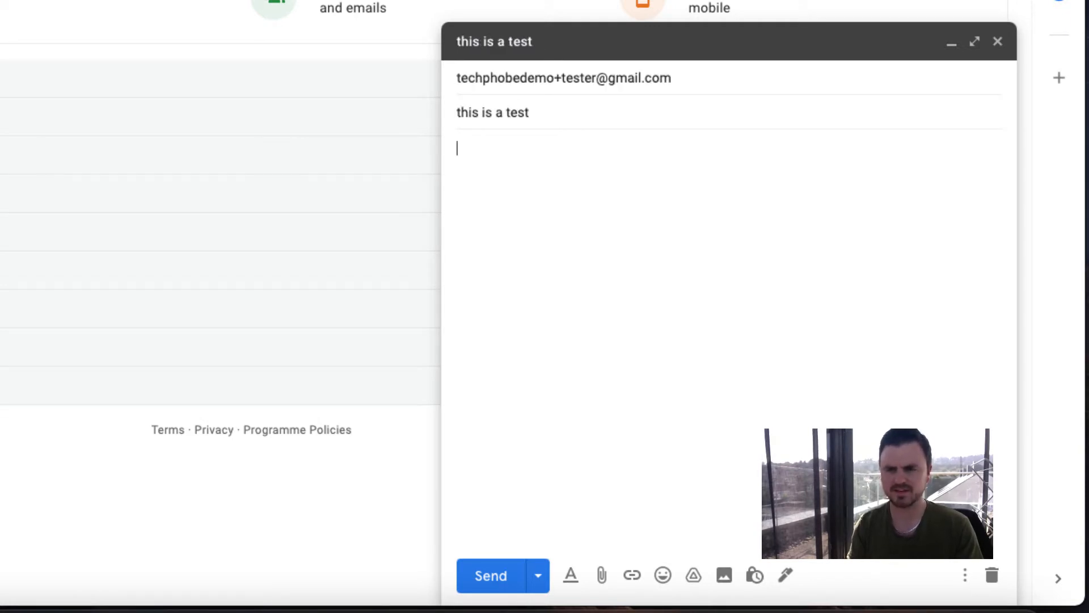
type("this is a test")
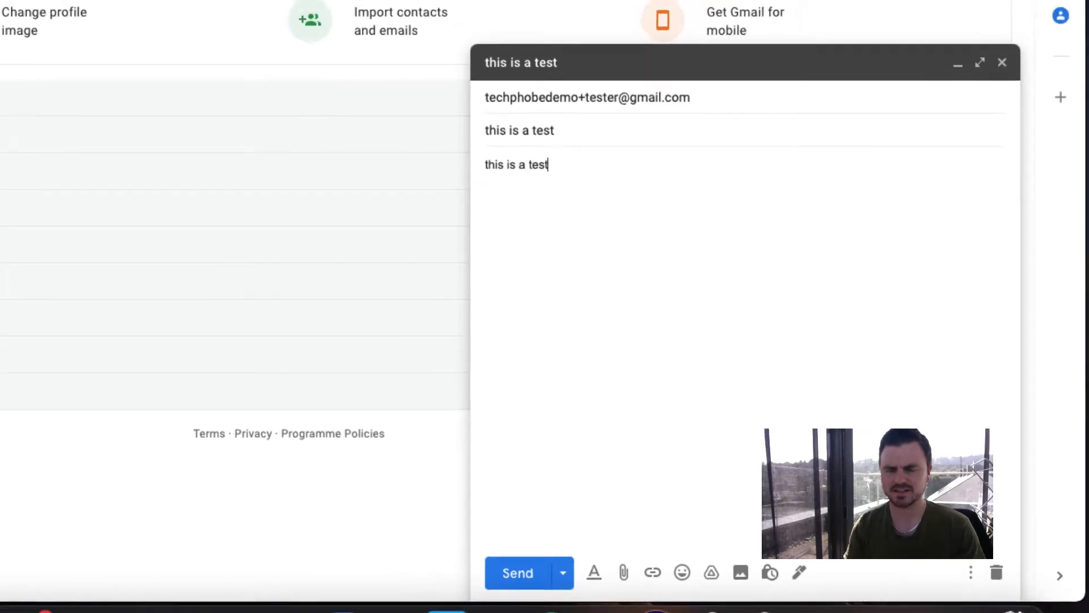
left_click(518, 573)
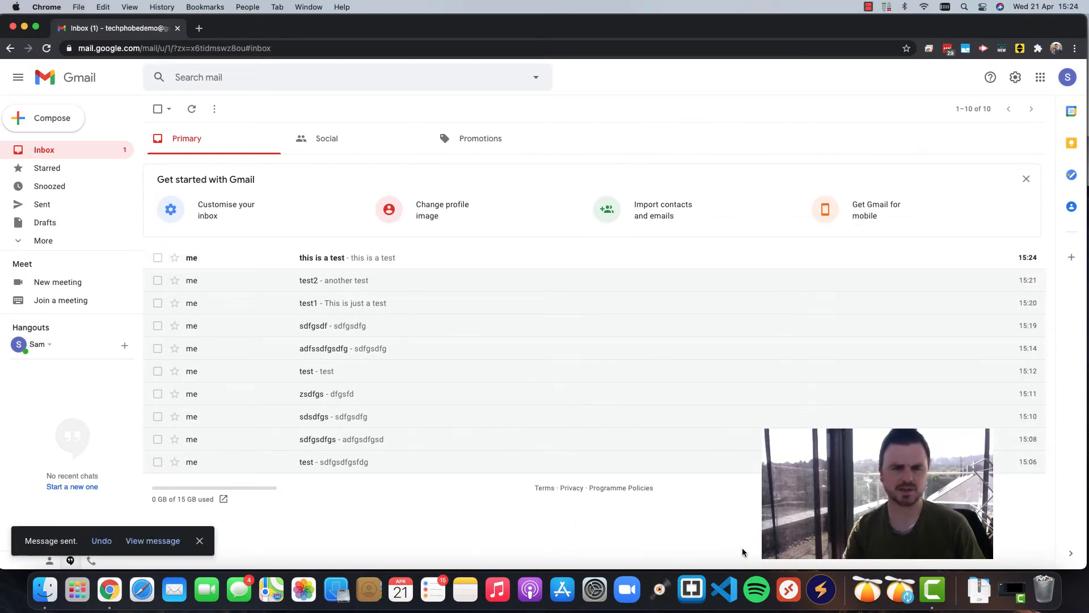
Open the newly arrived 'this is a test' message from the inbox list.
left_click(323, 257)
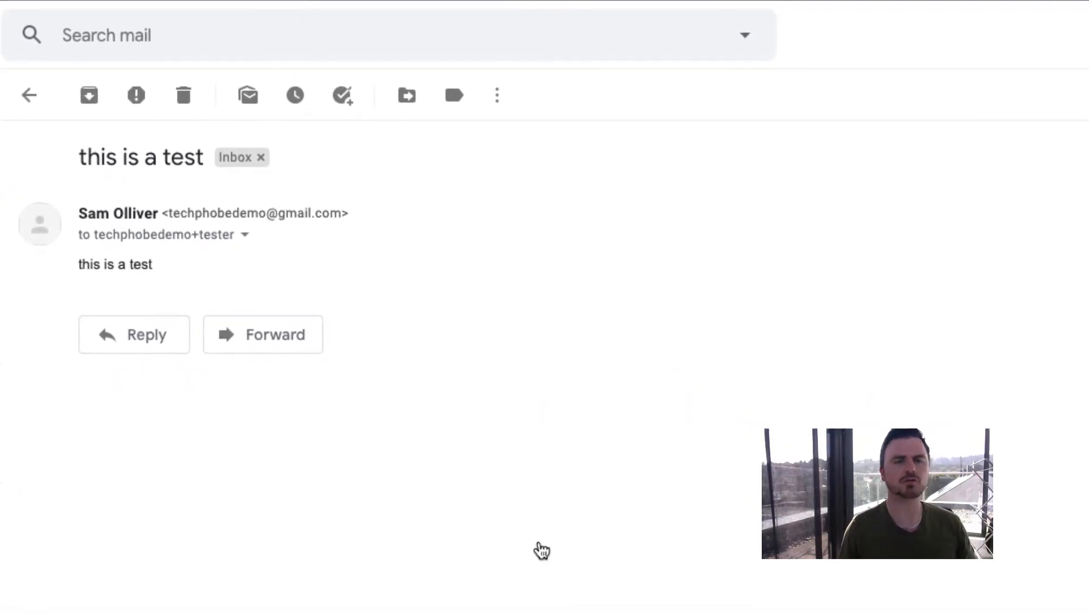
mouse_move(506, 154)
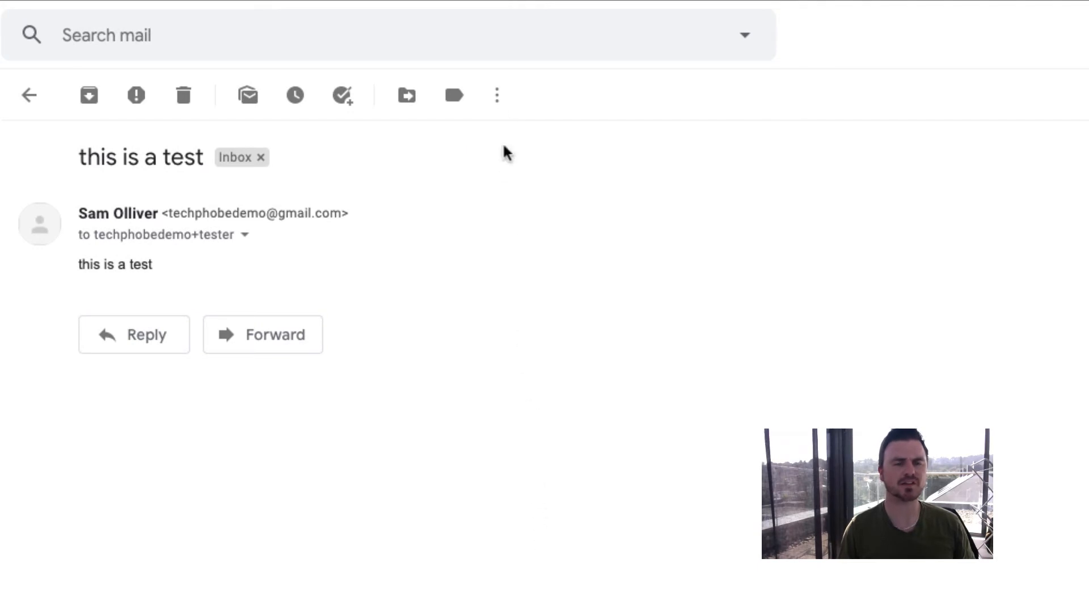
Start 'Filter messages like these' with the +tester plus-address as the To criterion.
left_click(496, 95)
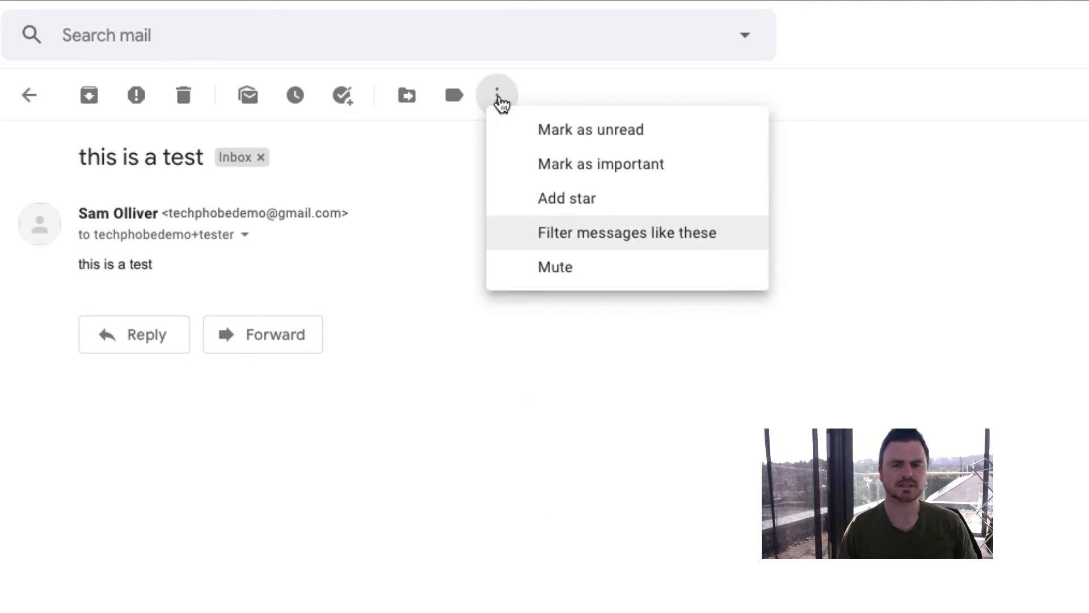
mouse_move(606, 224)
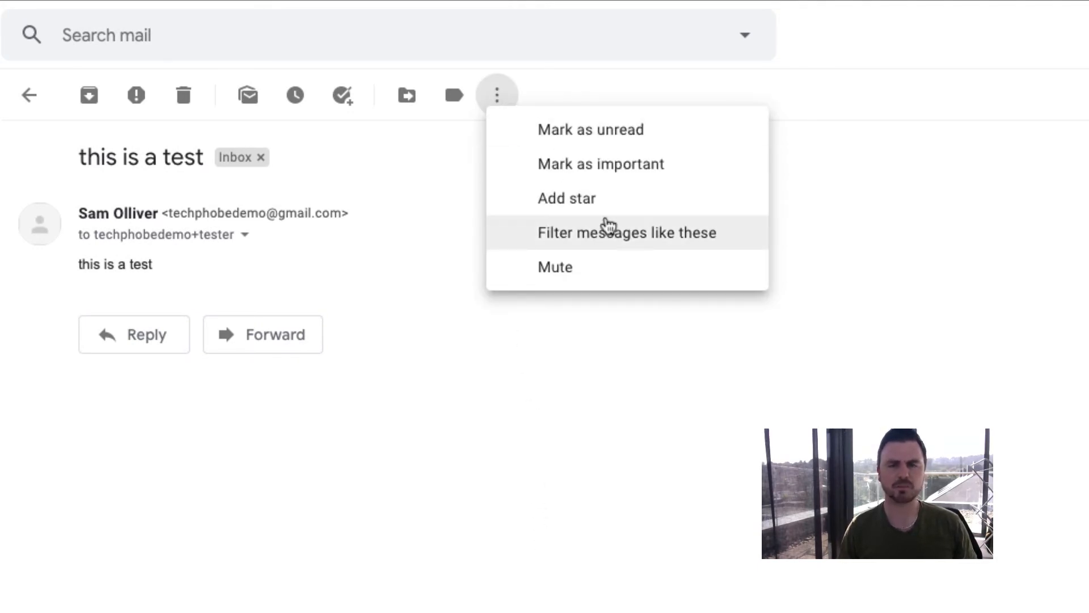
left_click(625, 232)
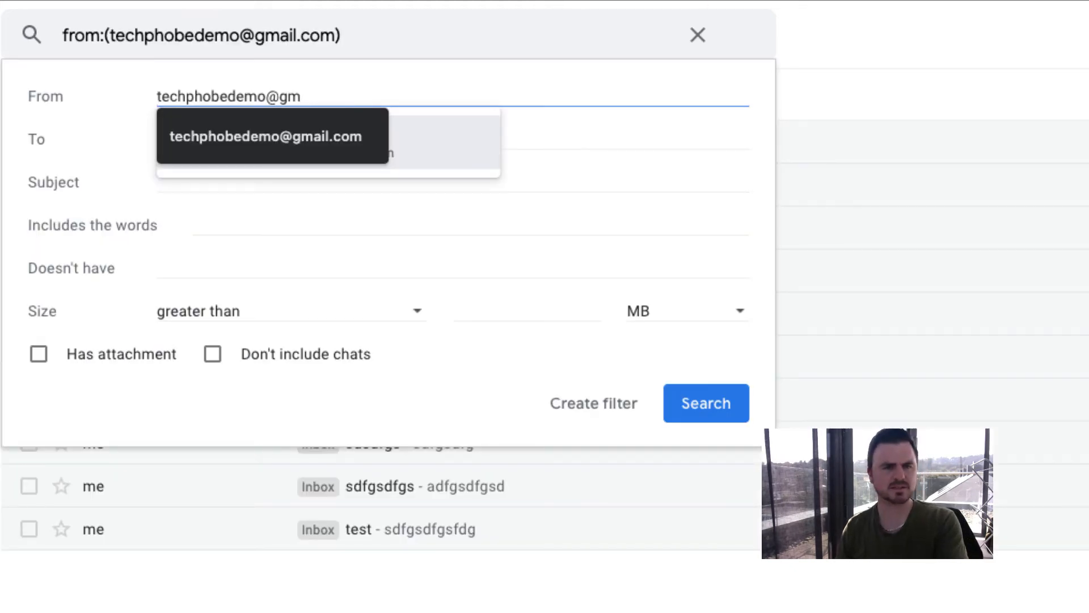
left_click(451, 139)
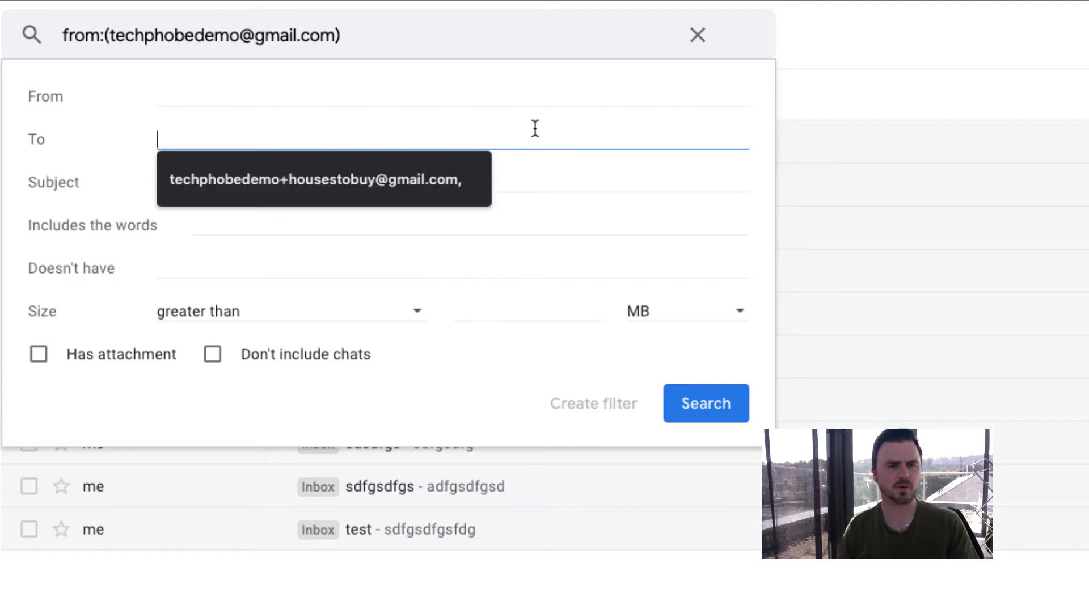
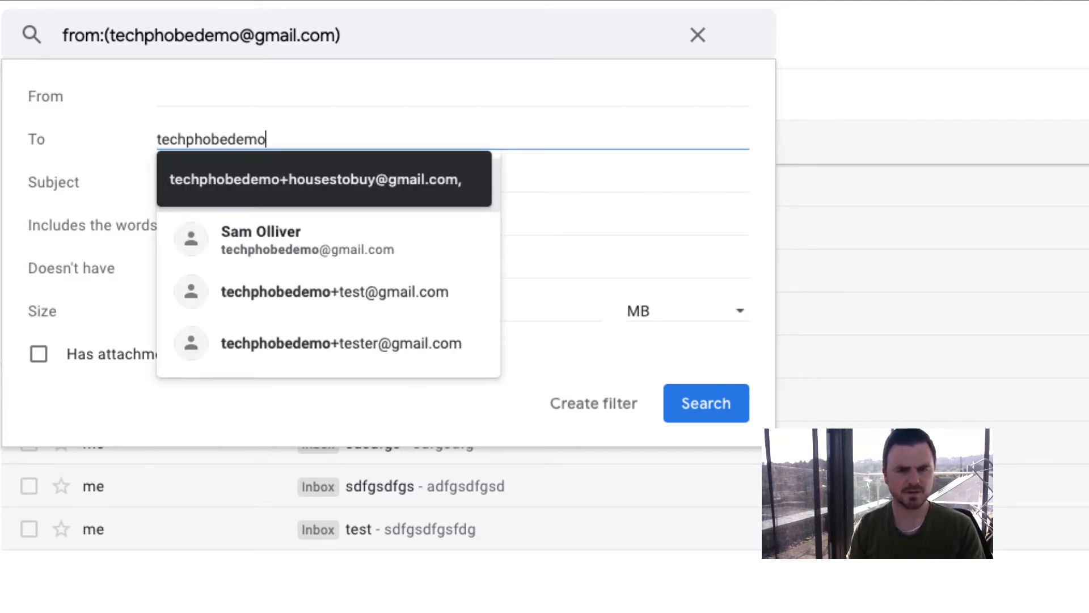
left_click(341, 342)
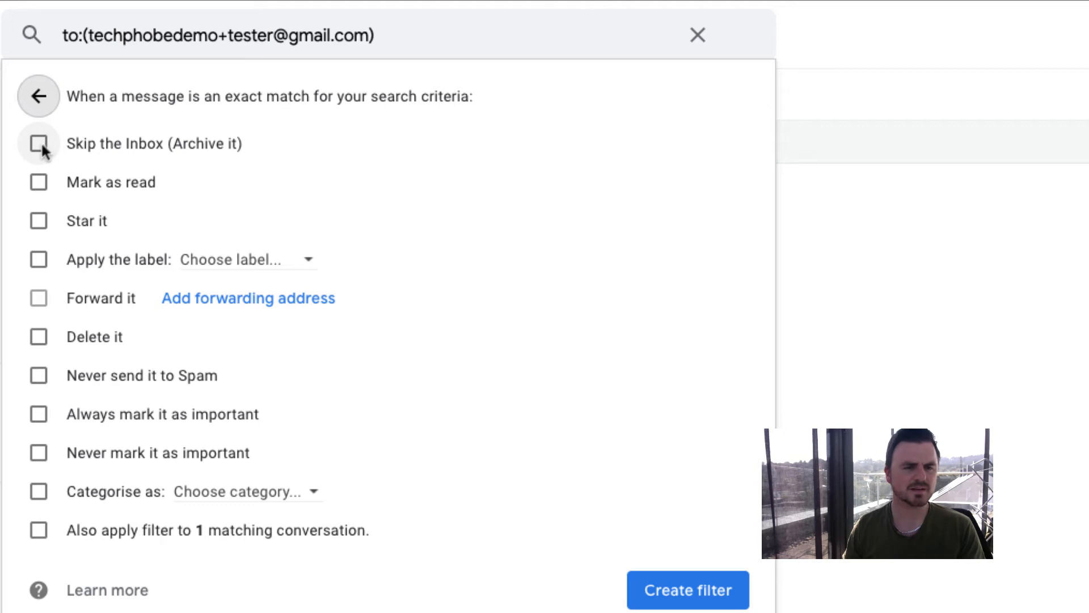
Create the filter with Skip the Inbox and the Tester1 label applied to matching conversations.
left_click(38, 143)
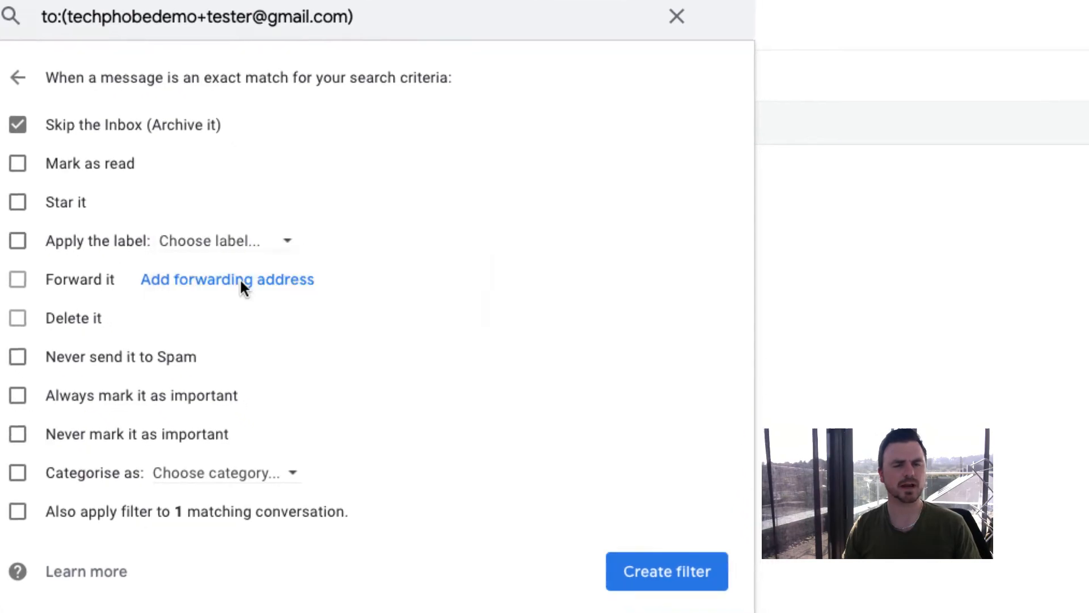
type("Tester1")
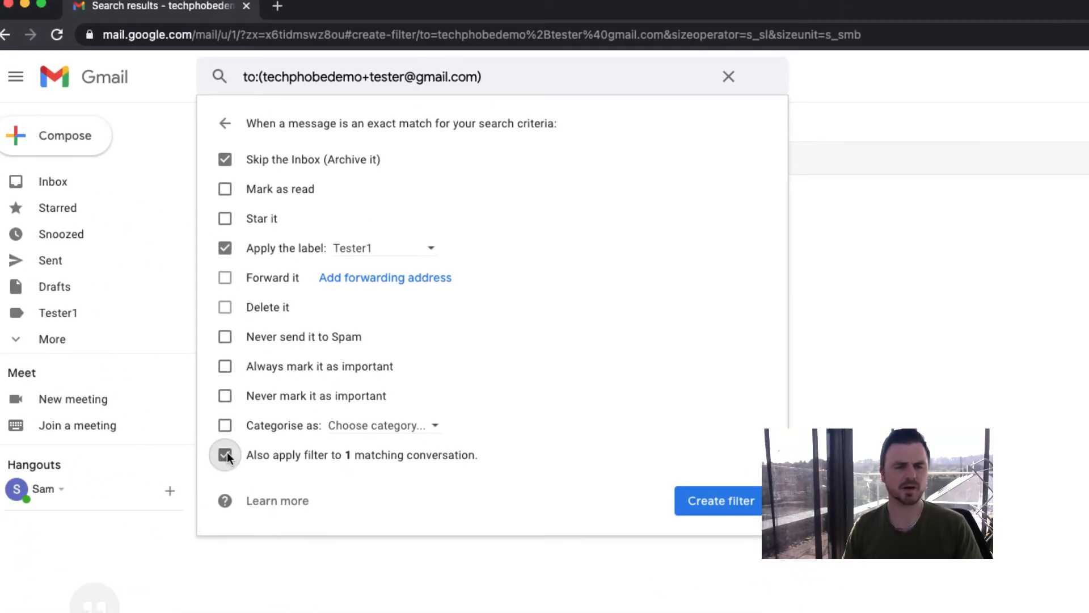
left_click(719, 501)
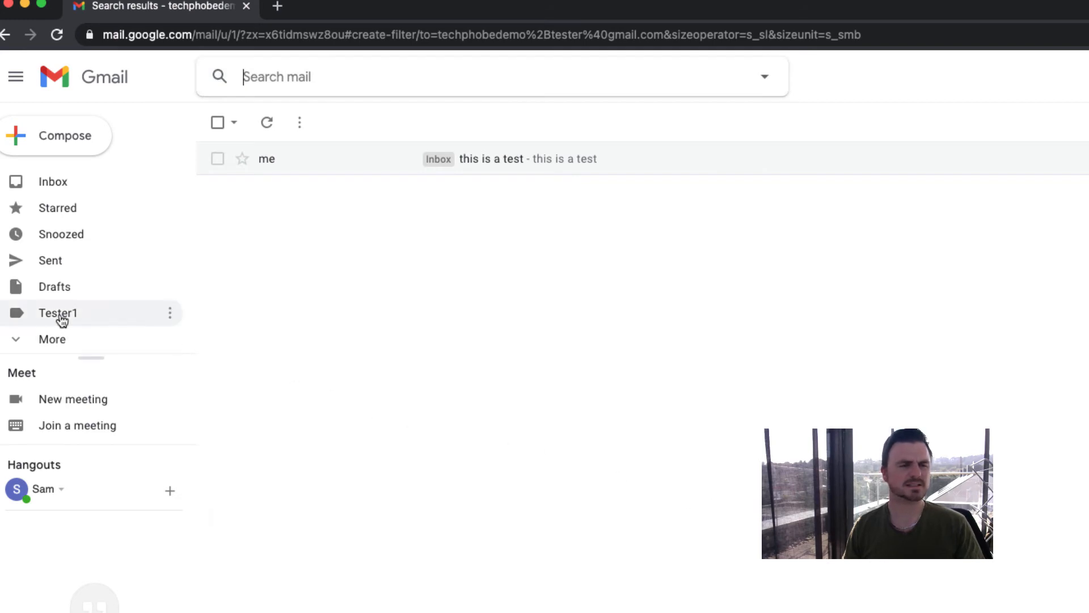
View the test message under the Tester1 label, then return to the inbox.
left_click(58, 313)
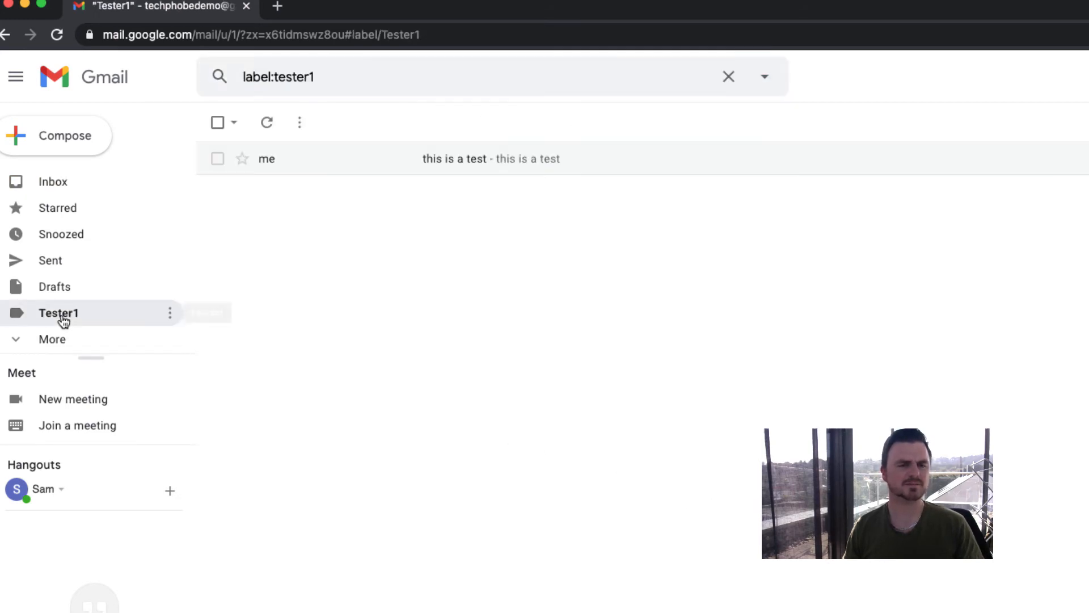
left_click(454, 159)
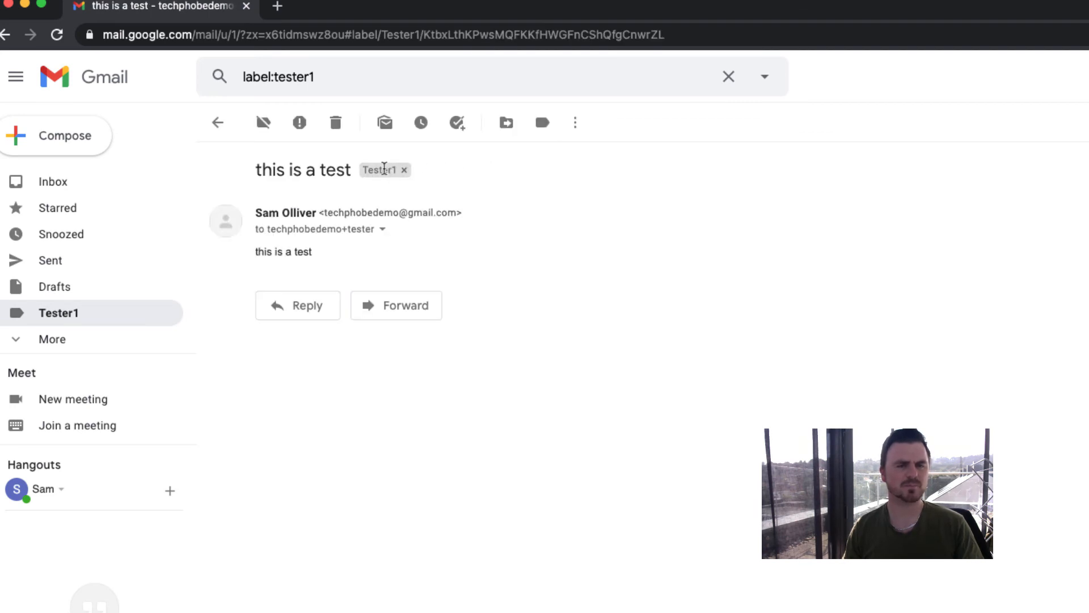
left_click(53, 182)
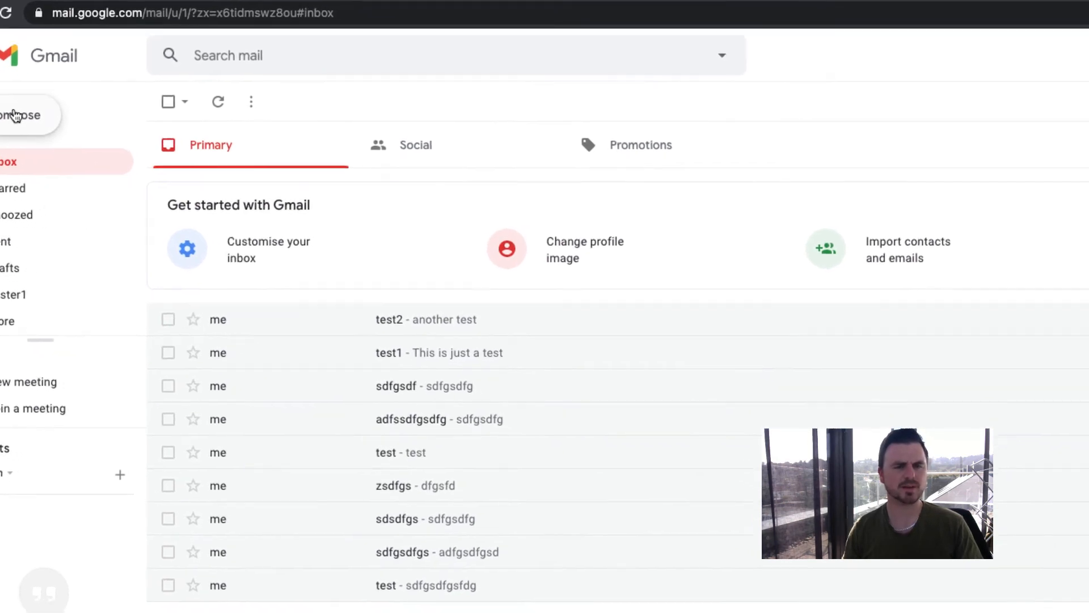
Send a second email 'this is another test' to the +tester plus-address.
type("tech")
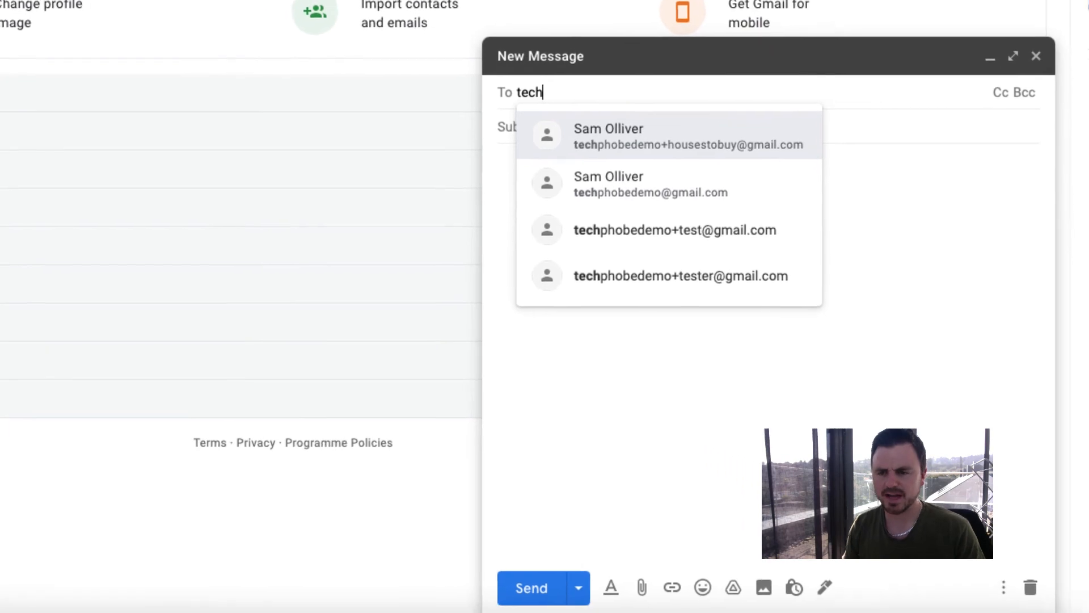
left_click(681, 276)
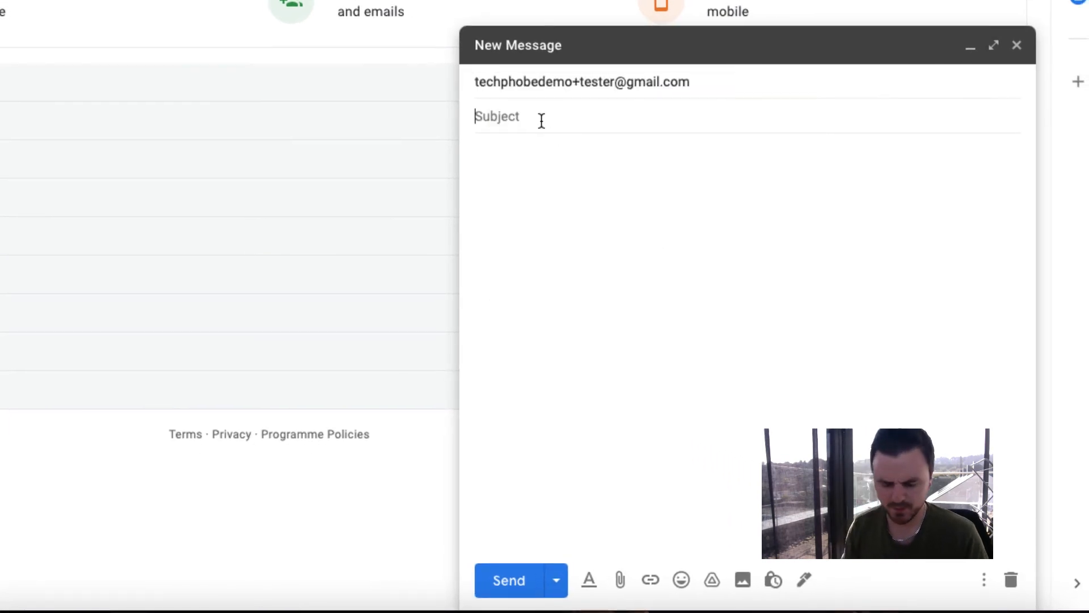
type("this is anot")
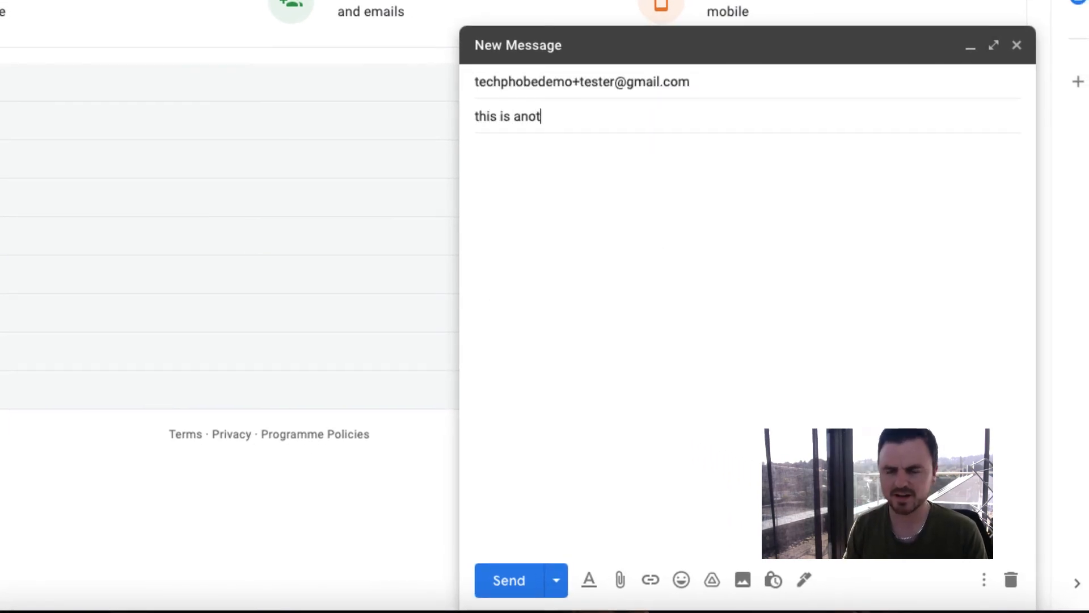
type("test")
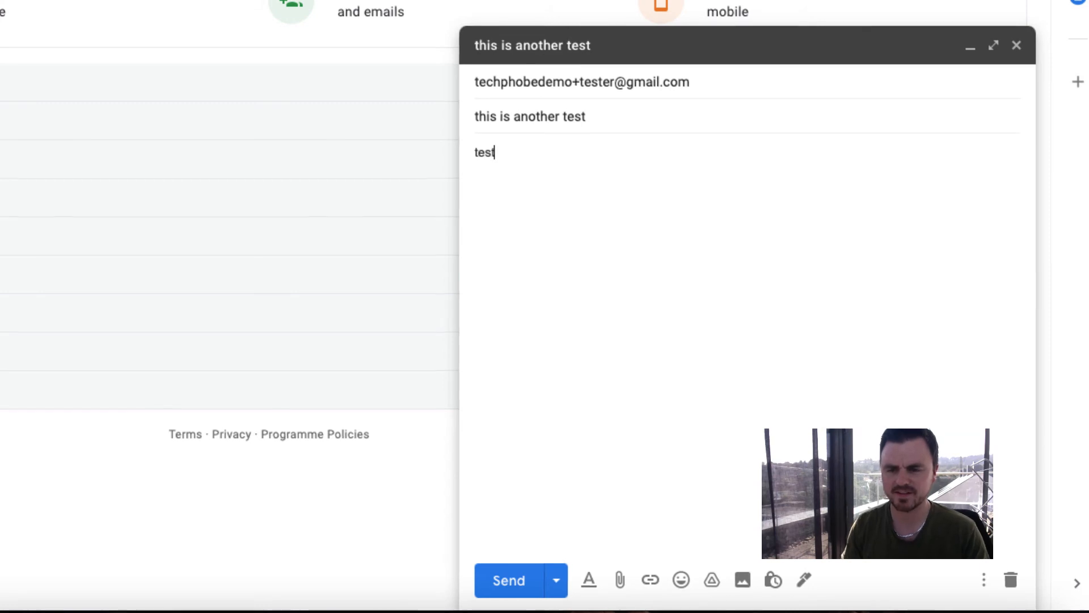
left_click(508, 579)
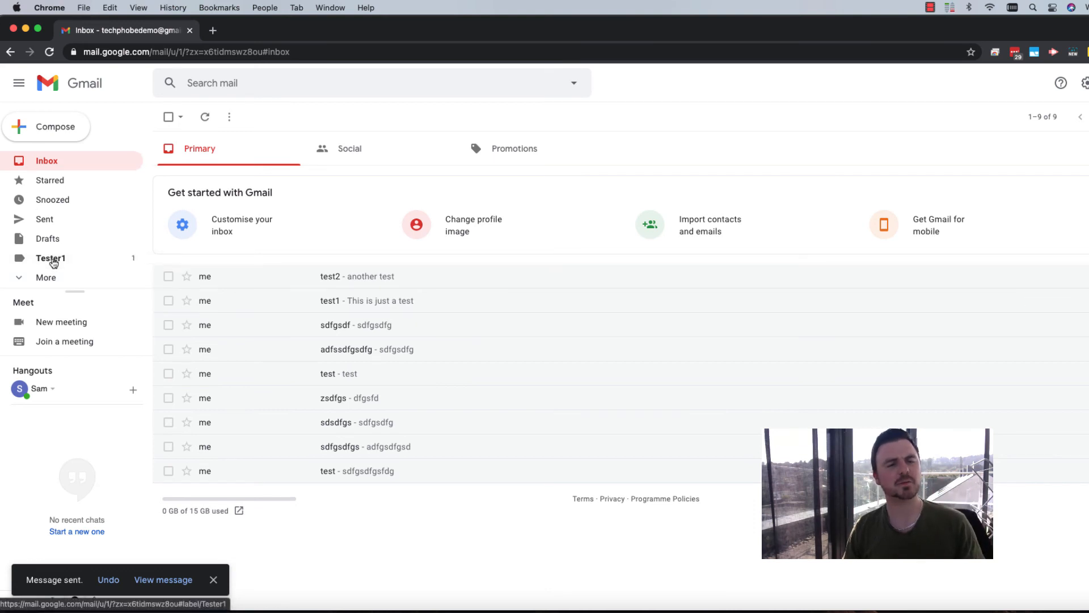
View the Tester1 label where the second message was filed, skipping the inbox.
left_click(50, 257)
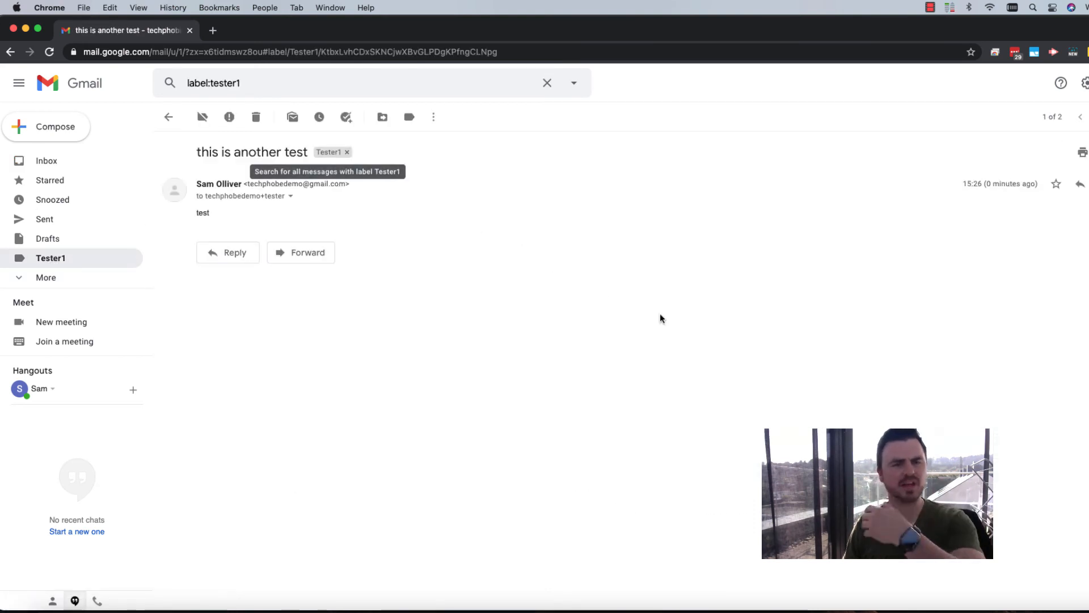